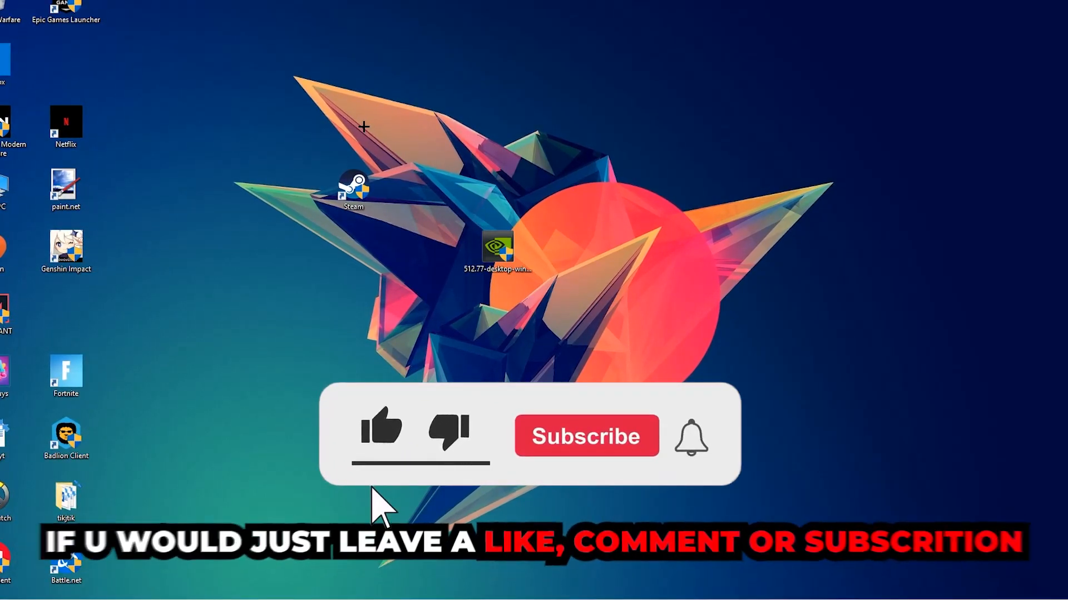
Launch Windows Defender Firewall in Control Panel from the Start menu
left_click(382, 433)
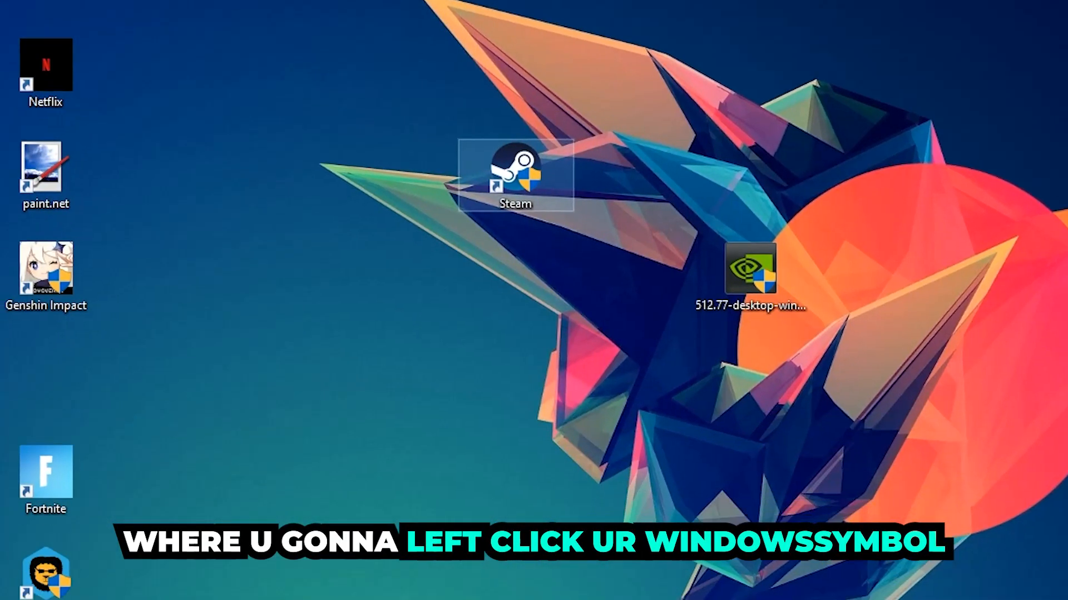
left_click(12, 587)
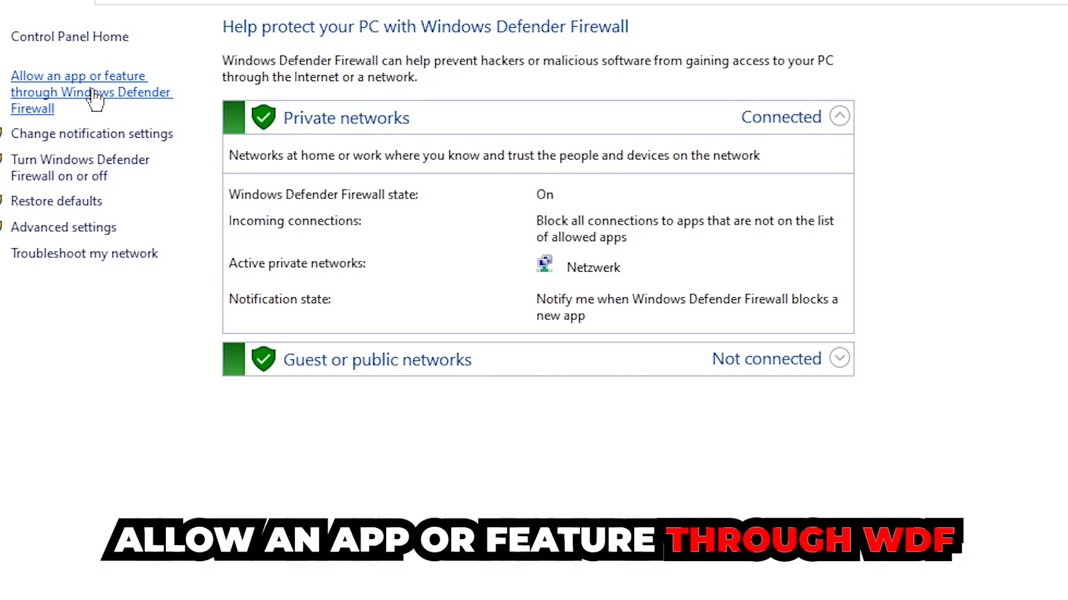
Open the allowed apps list, unlock it with Change settings, and start Allow another app
left_click(79, 92)
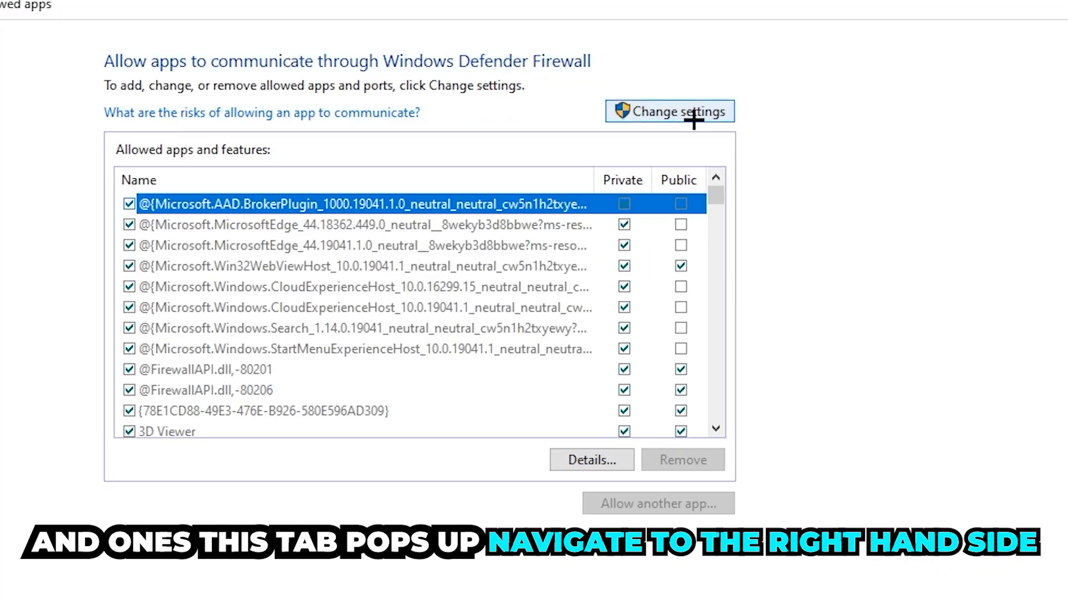
left_click(669, 112)
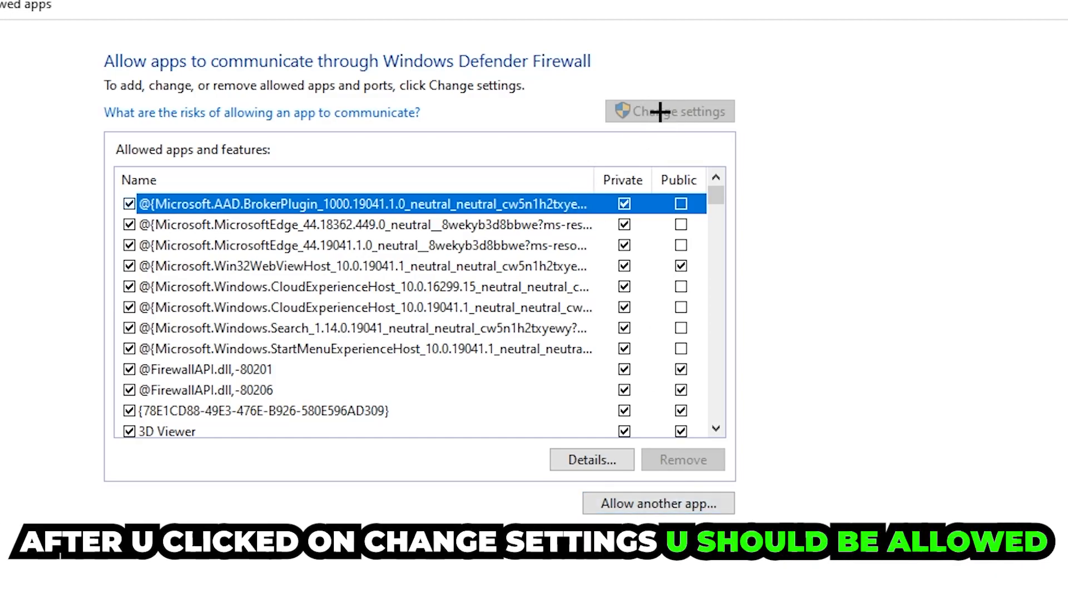
left_click(657, 504)
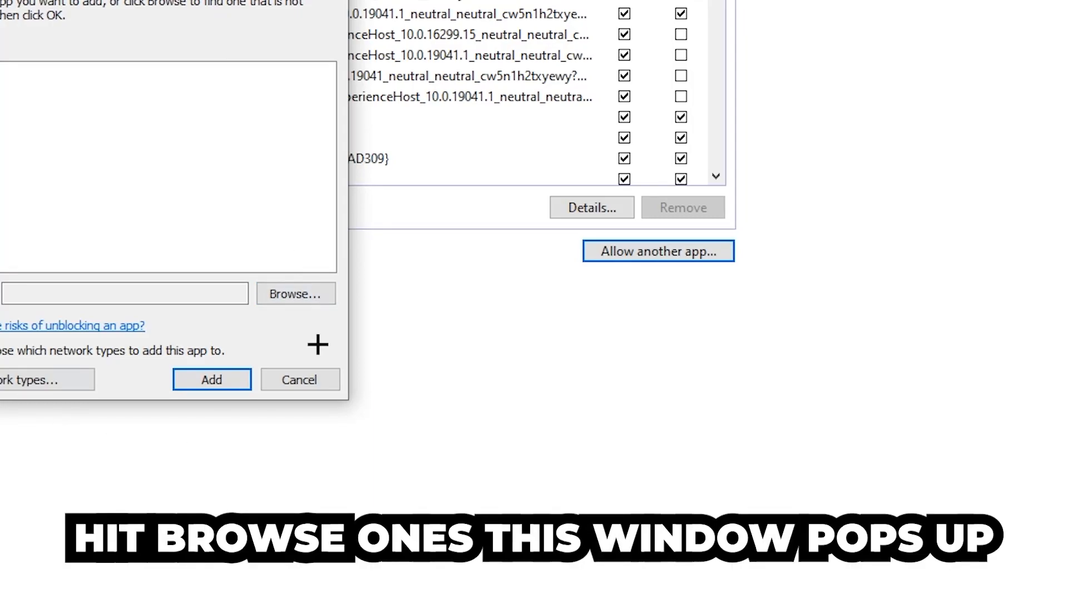
Browse to a program file and add it to the allowed apps list
left_click(294, 294)
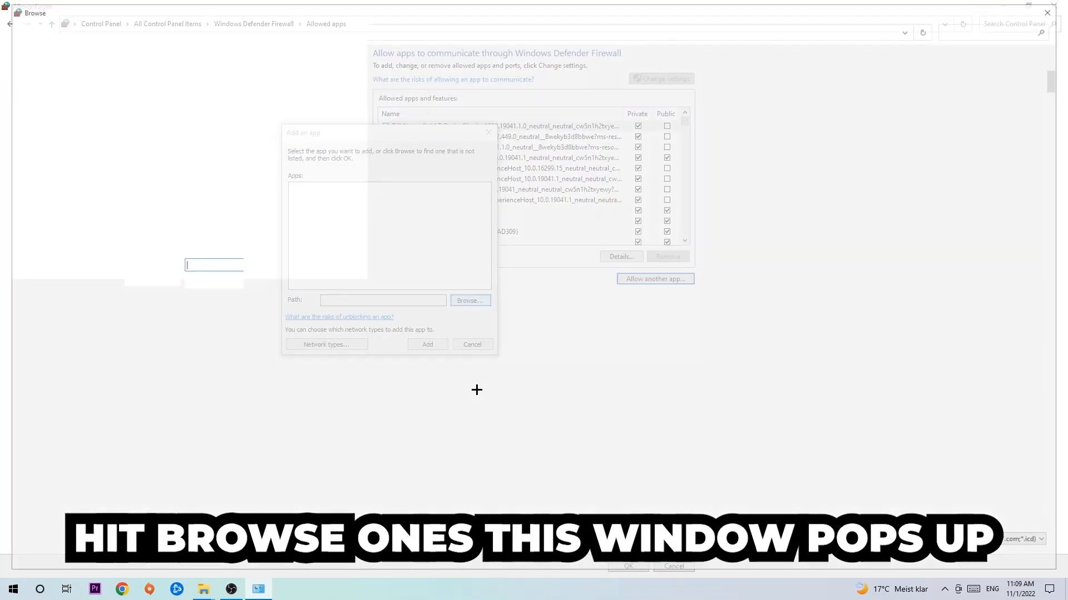
left_click(469, 300)
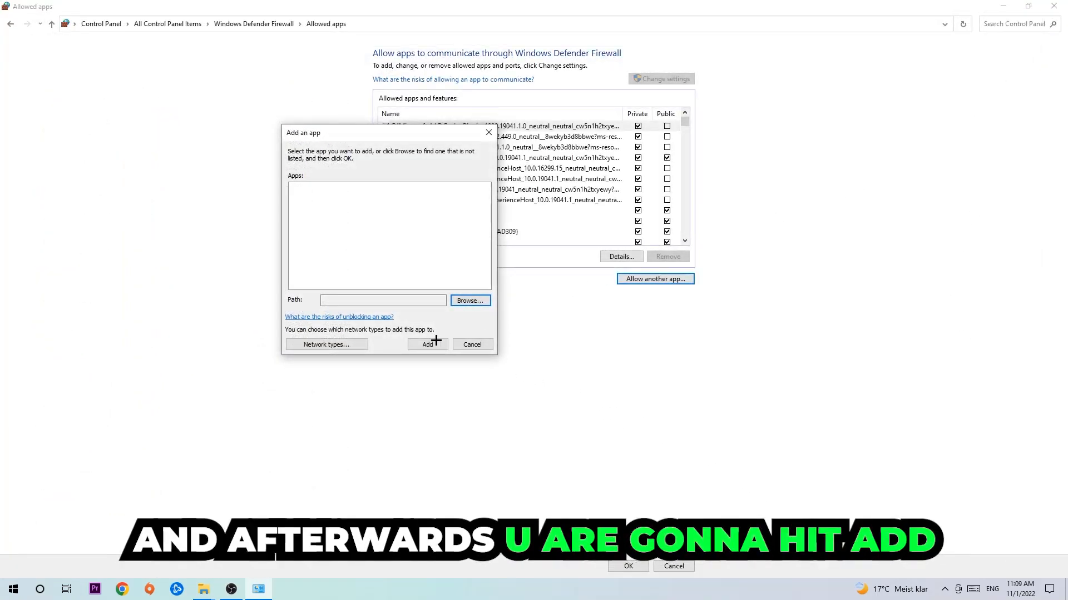
left_click(427, 344)
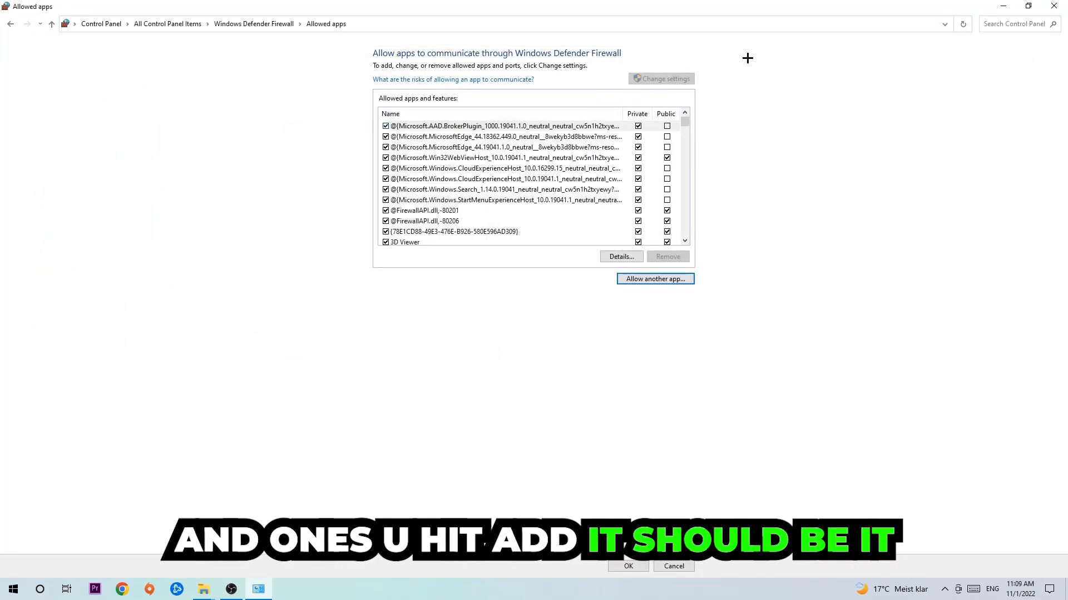